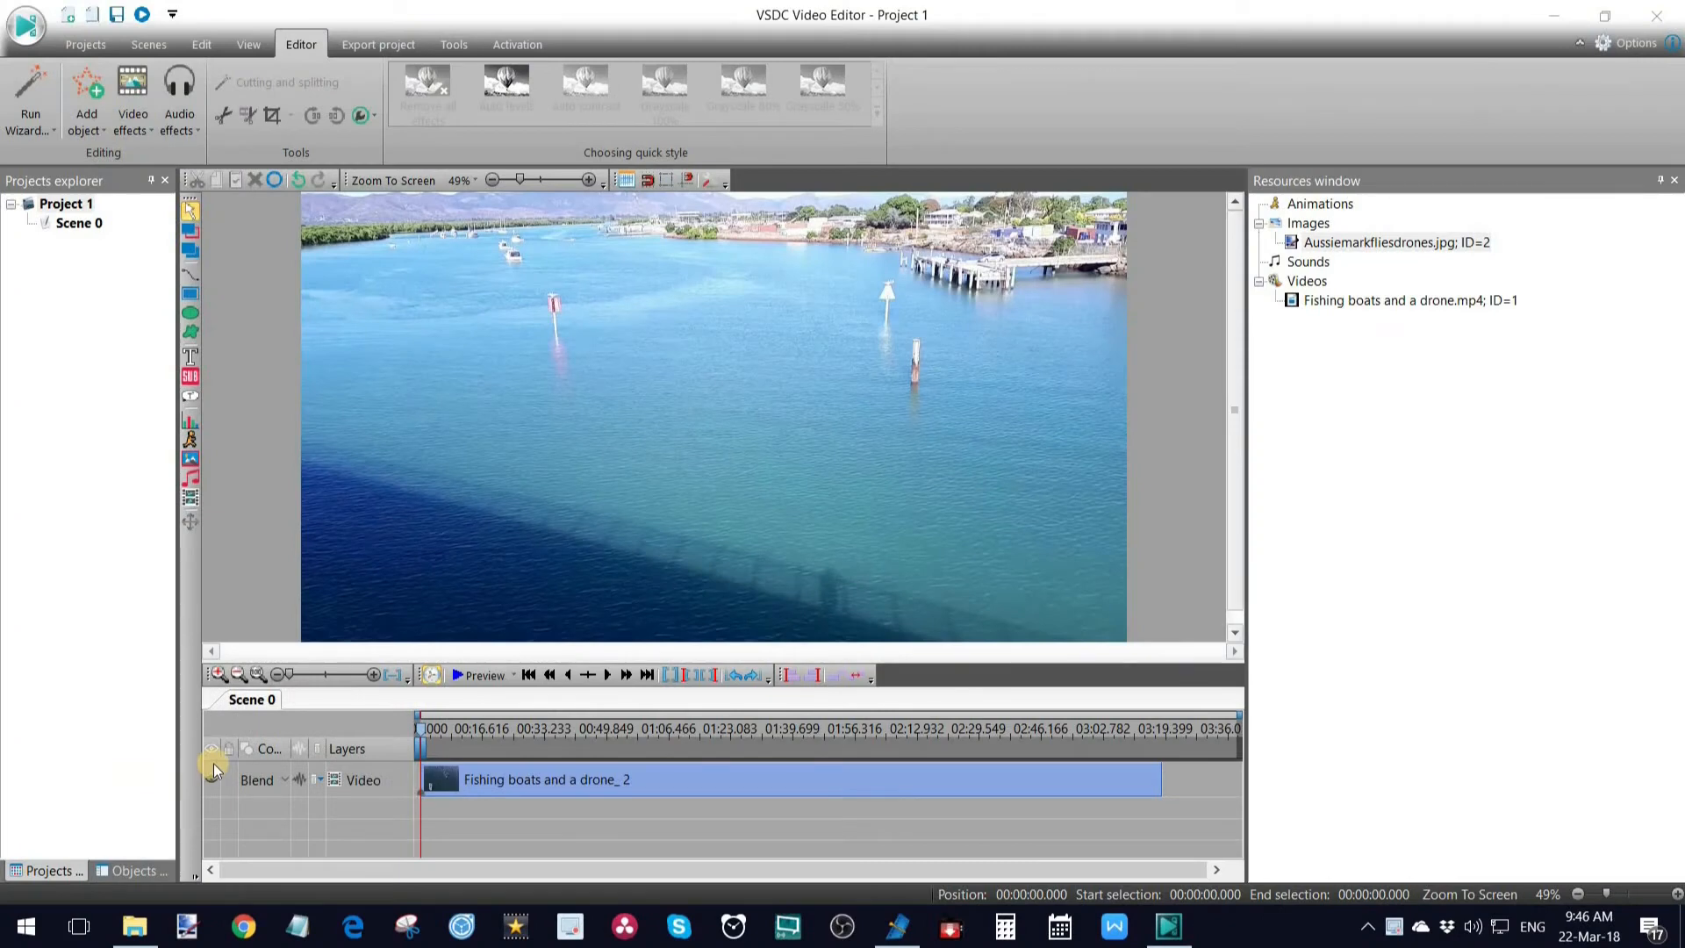
Place a text object over the drone footage reading 'AUSSIEMARKSVIDEOS'
{"action": "right_click", "coordinate": [349, 607]}
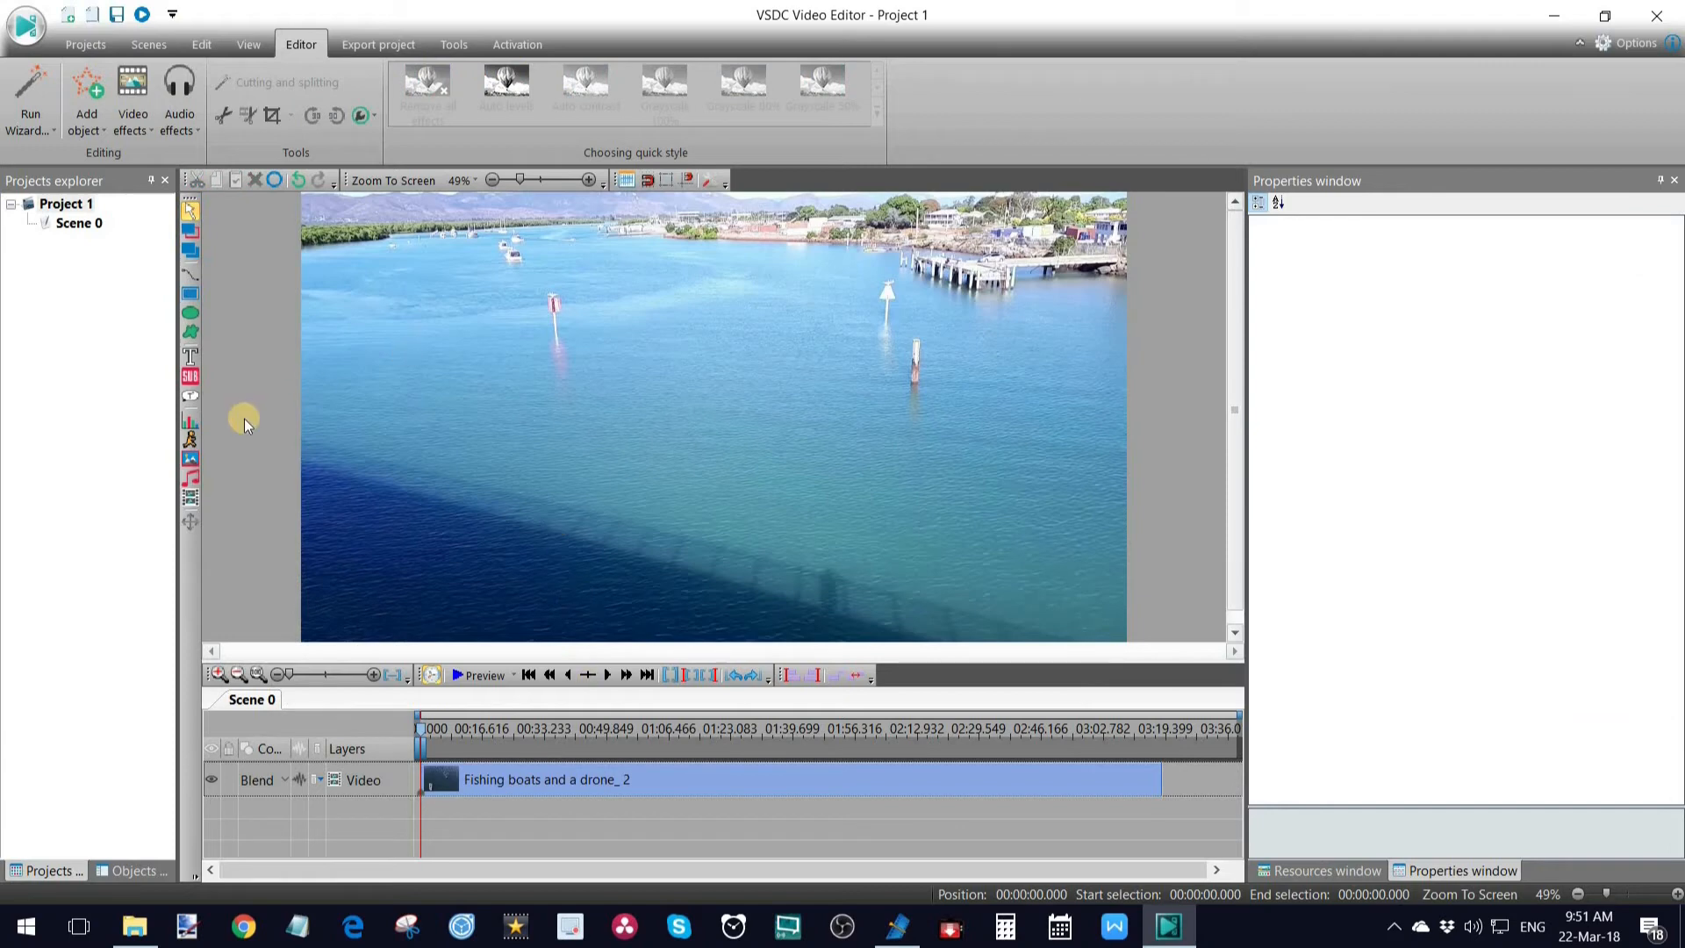
{"action": "mouse_move", "coordinate": [189, 356]}
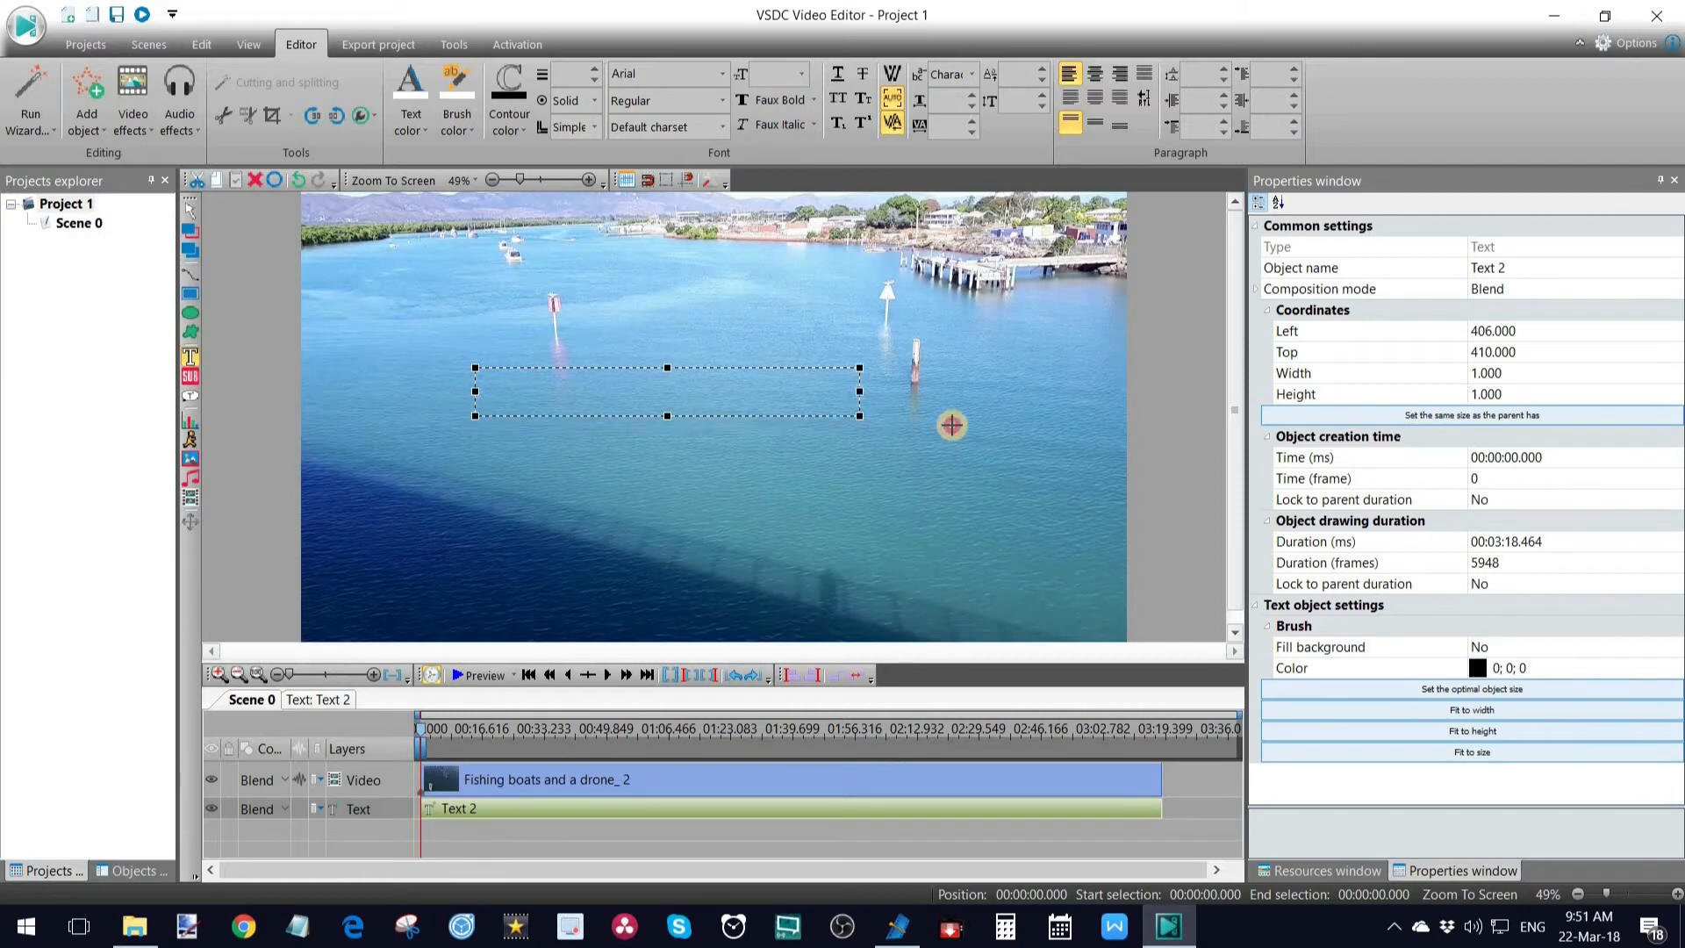
{"action": "type", "text": "AUSSIEMARKSVIDEOS"}
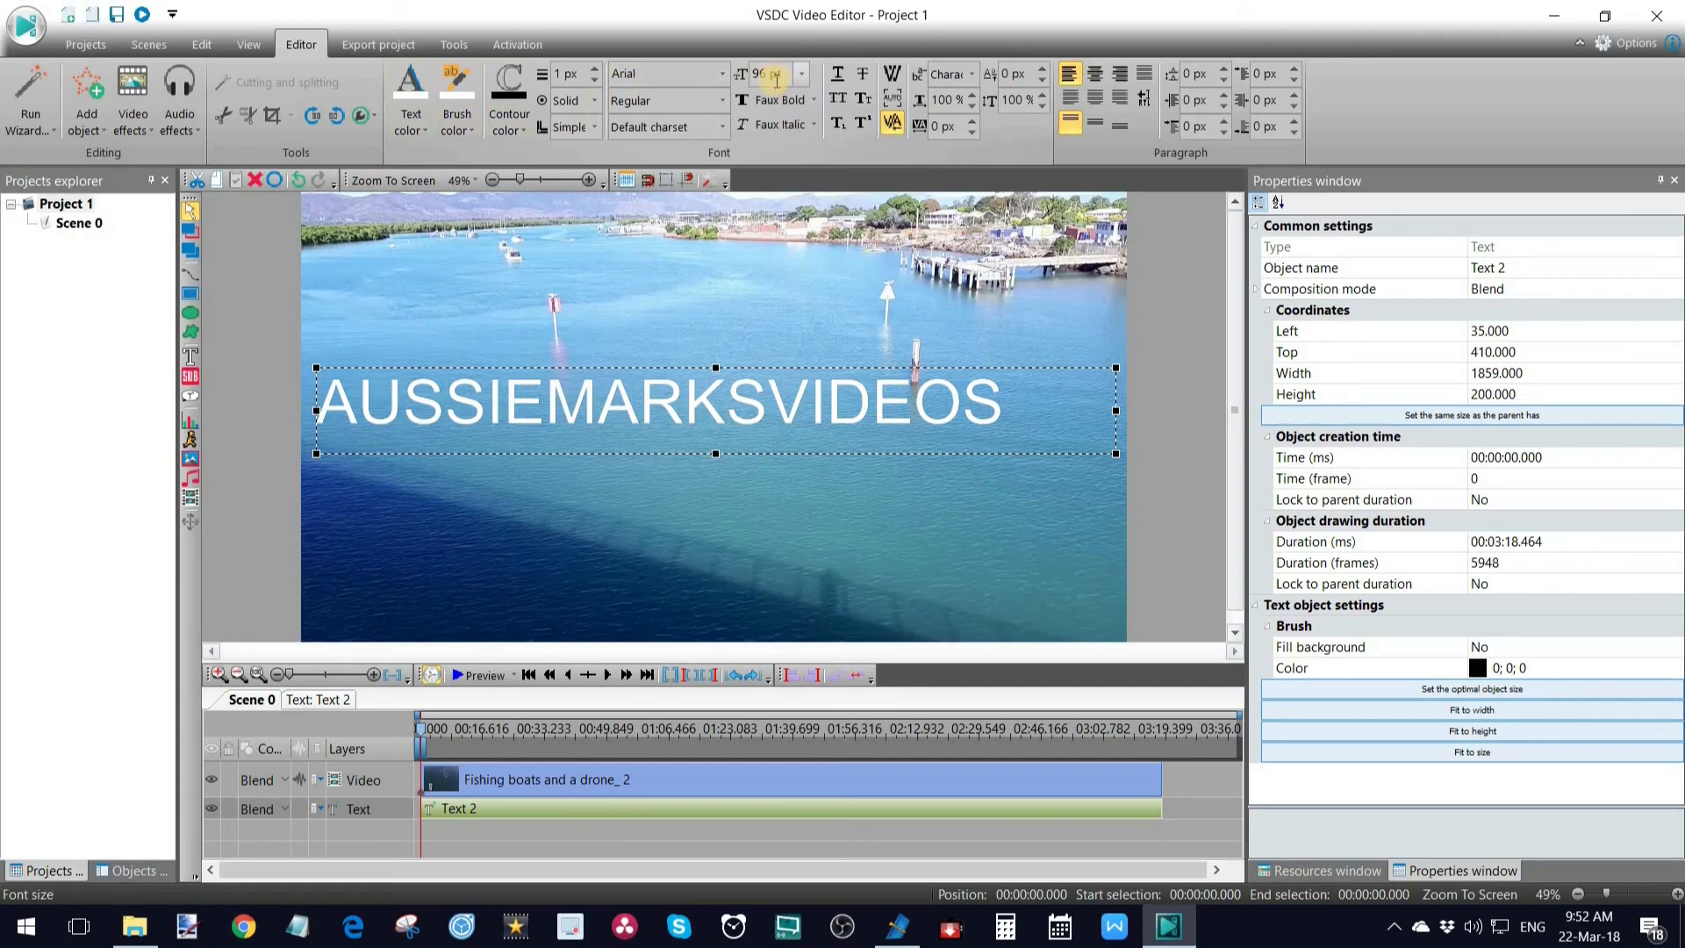
Raise the AUSSIEMARKSVIDEOS font size so the text spans the frame width
{"action": "left_click", "coordinate": [456, 675]}
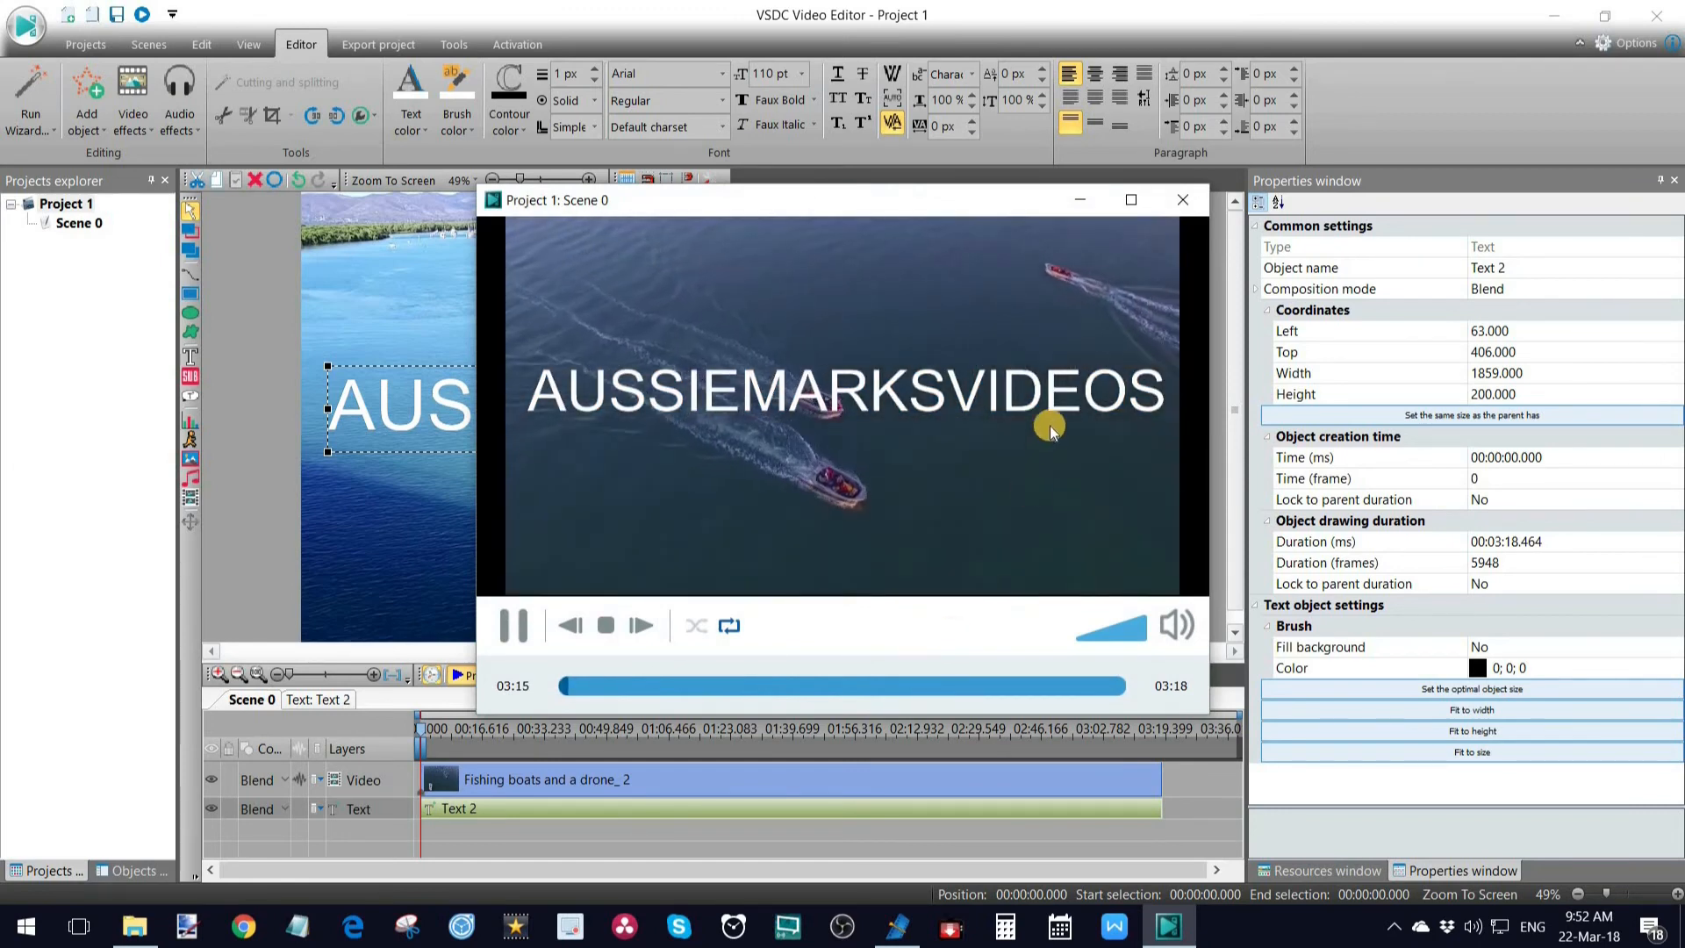